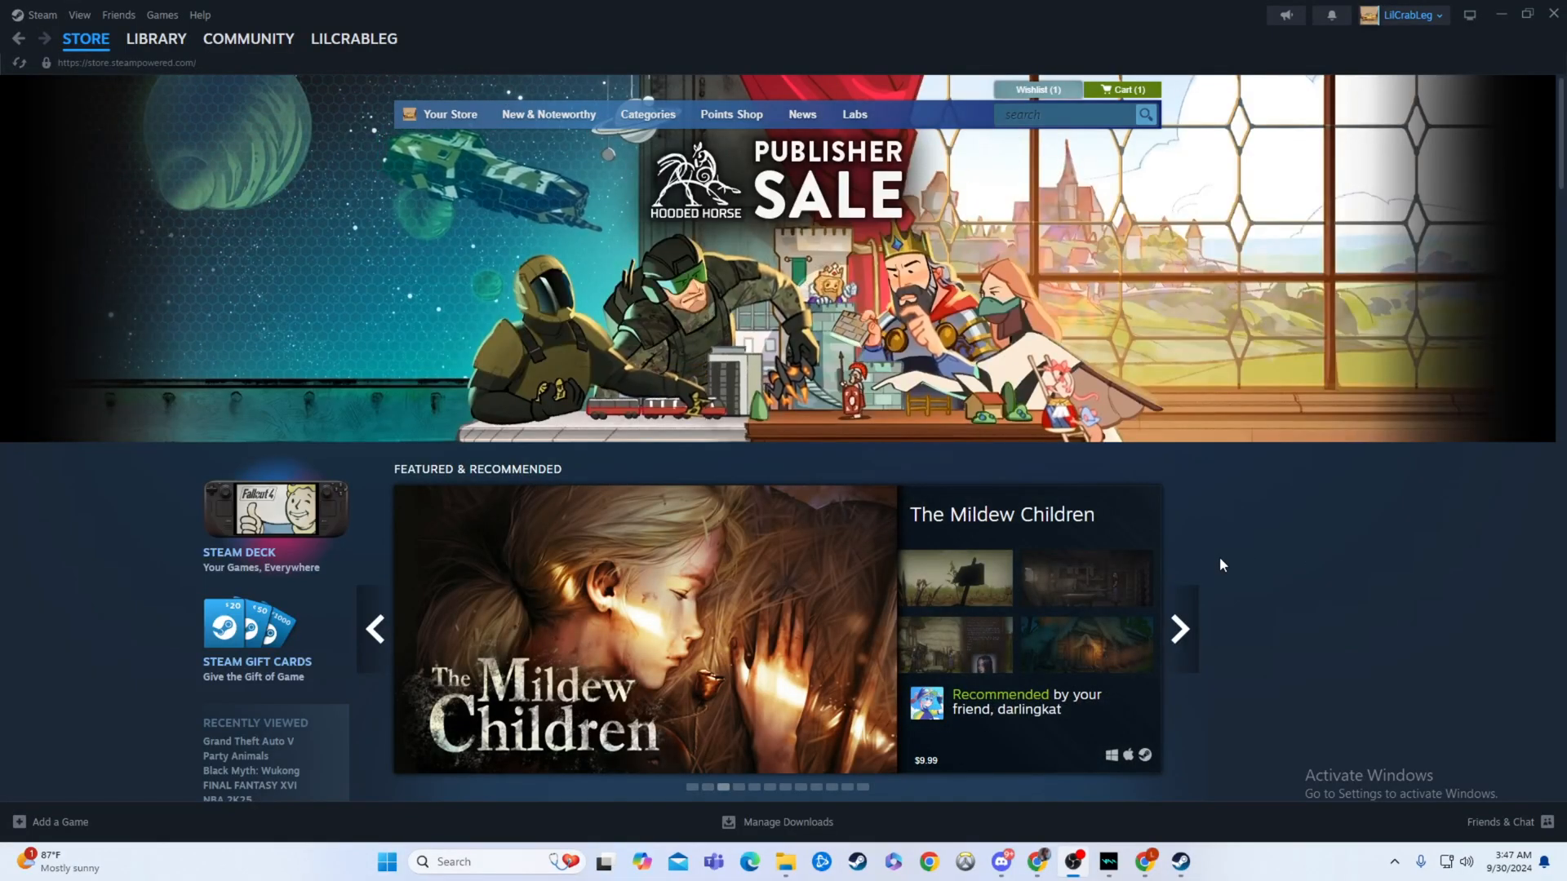
{"action": "mouse_move", "coordinate": [1219, 563]}
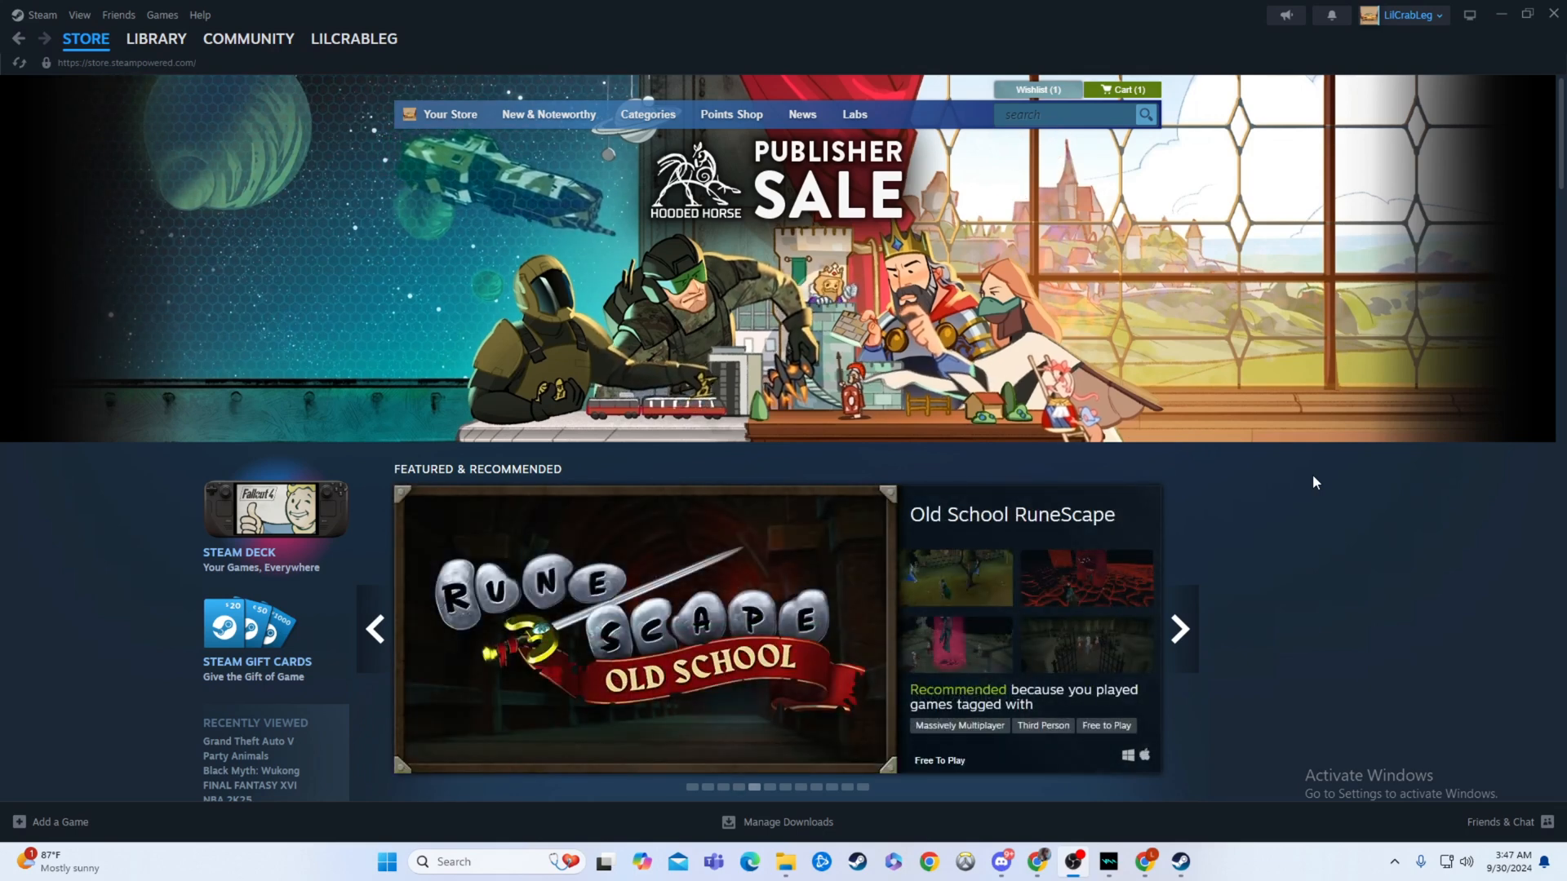
Open Steam Settings from the Steam menu on the Downloads section.
{"action": "left_click", "coordinate": [45, 15]}
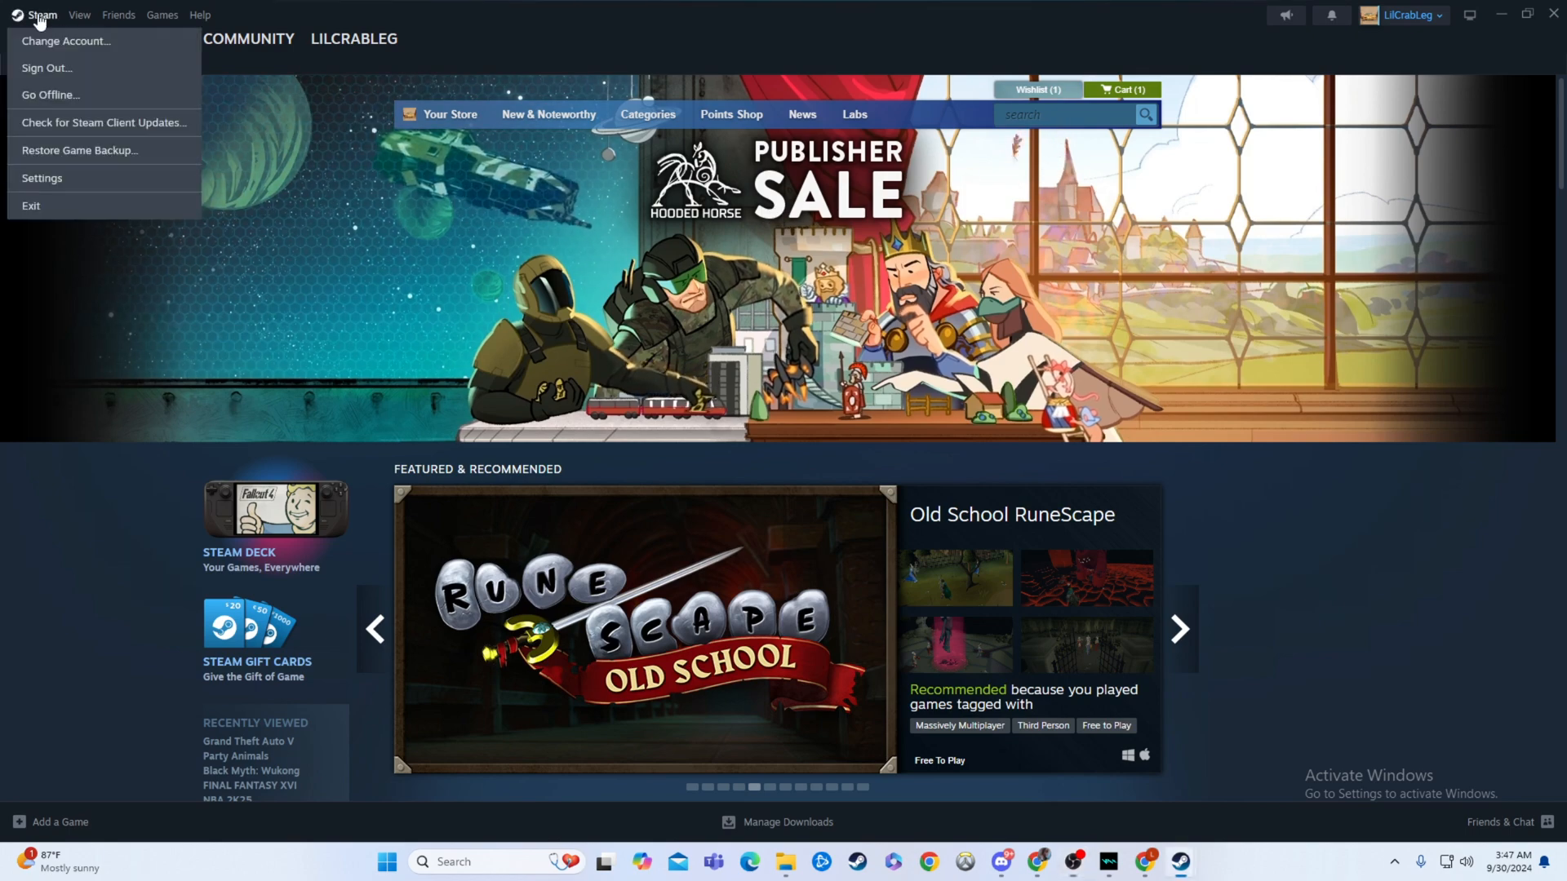
{"action": "left_click", "coordinate": [42, 178]}
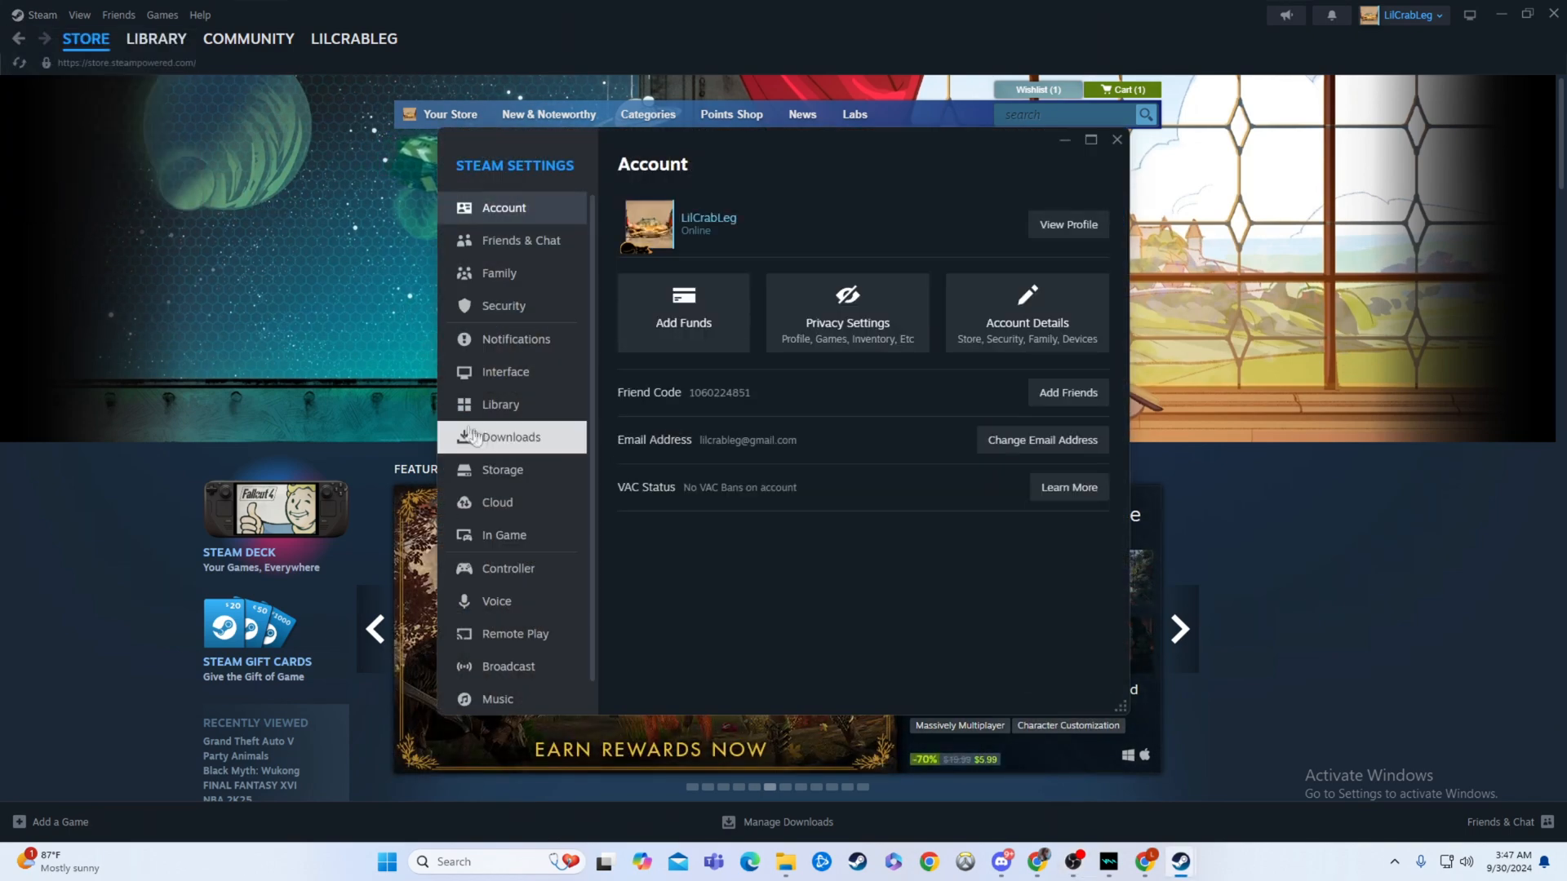
{"action": "left_click", "coordinate": [511, 437]}
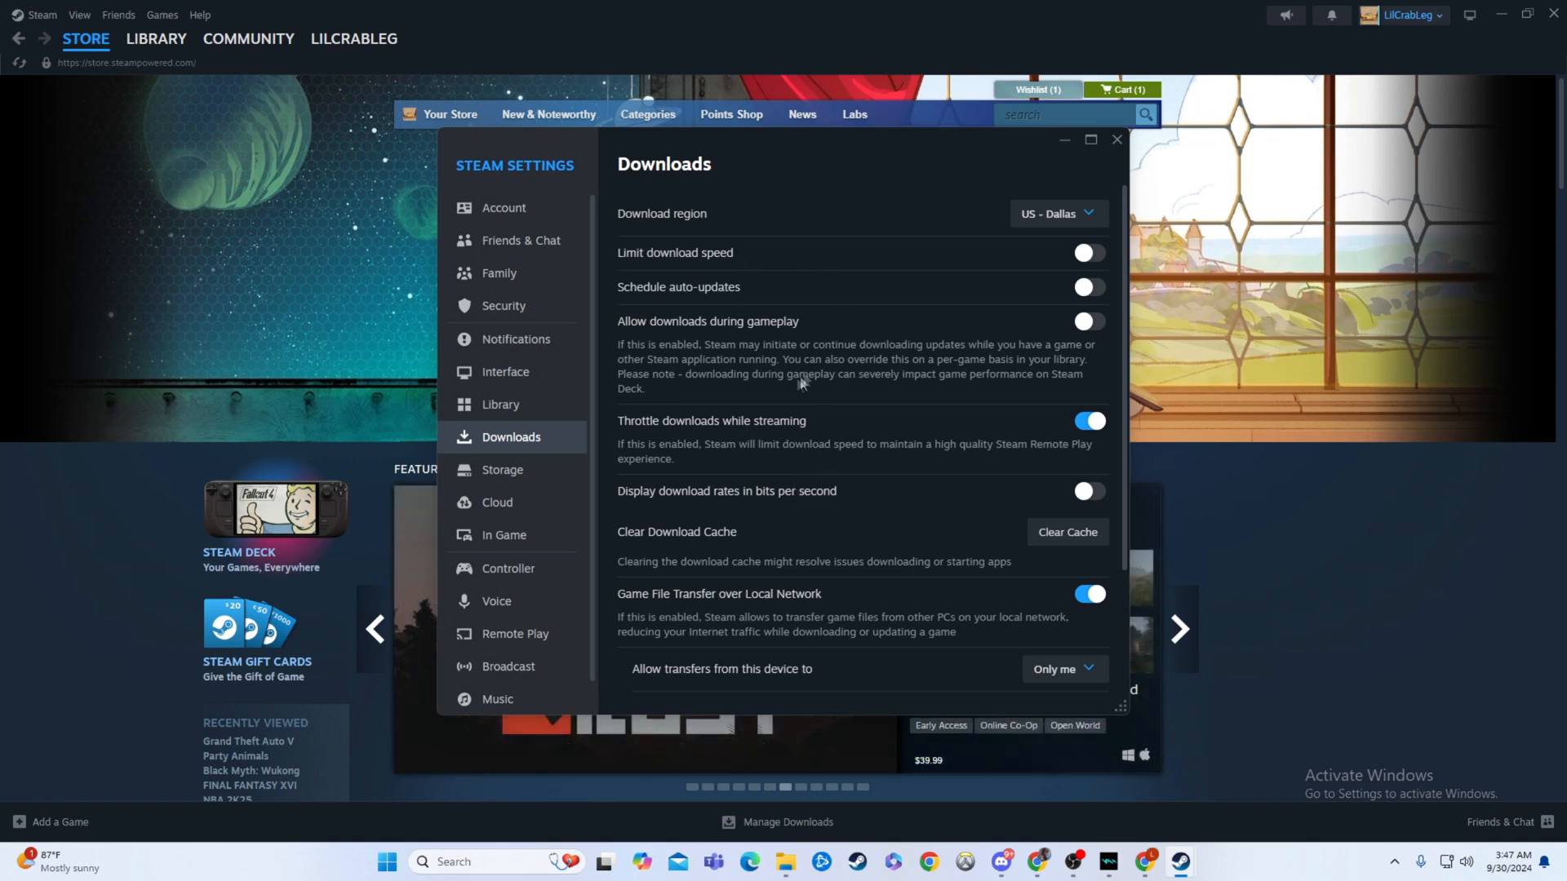
{"action": "mouse_move", "coordinate": [1038, 264]}
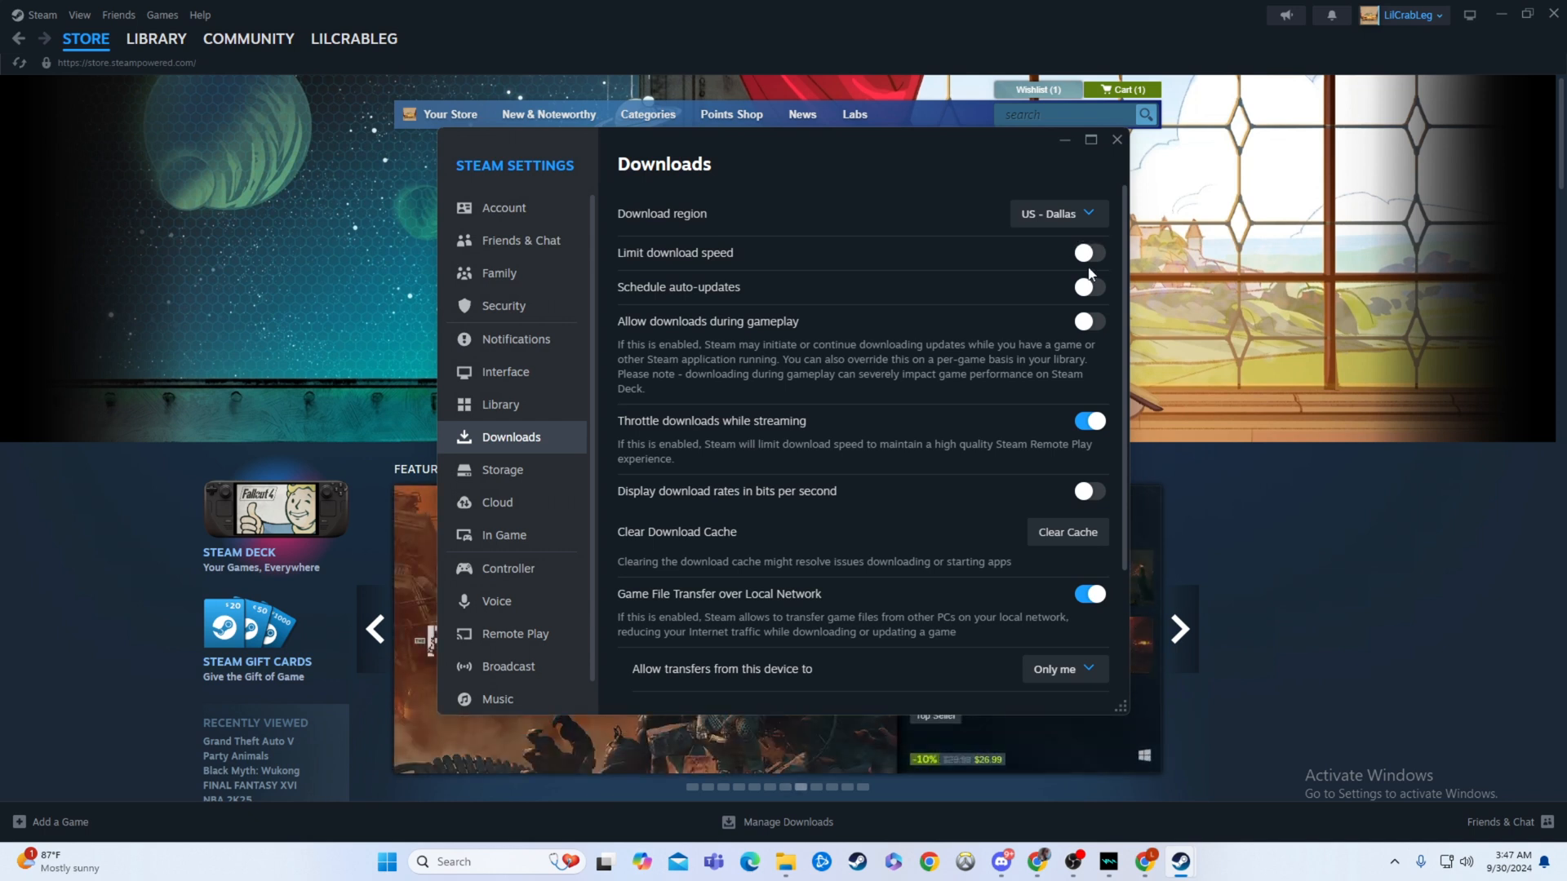
{"action": "mouse_move", "coordinate": [1059, 292]}
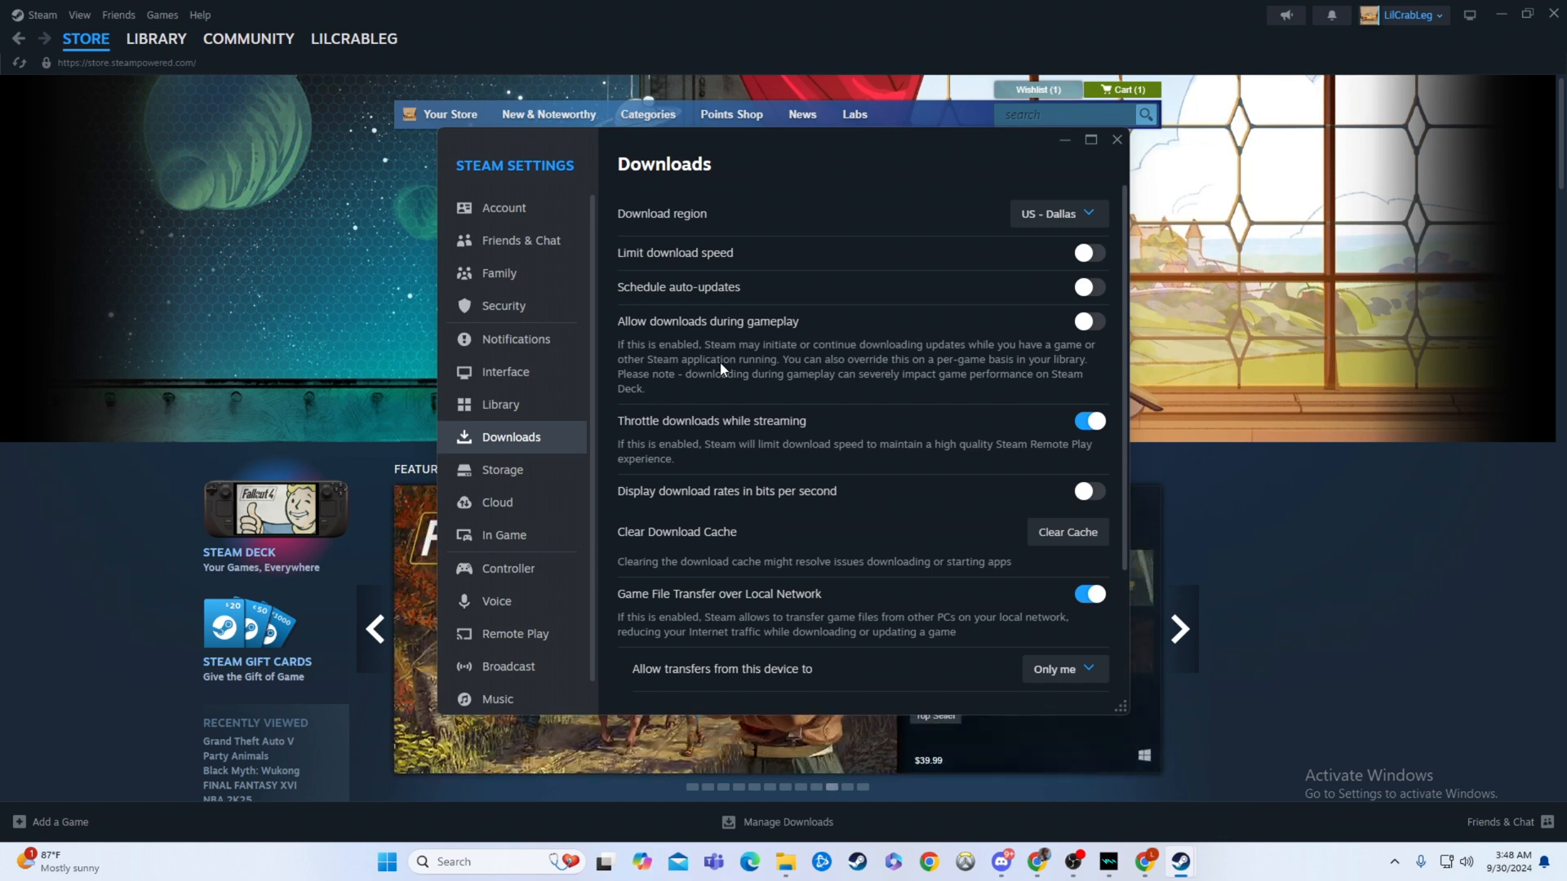
{"action": "mouse_move", "coordinate": [778, 351]}
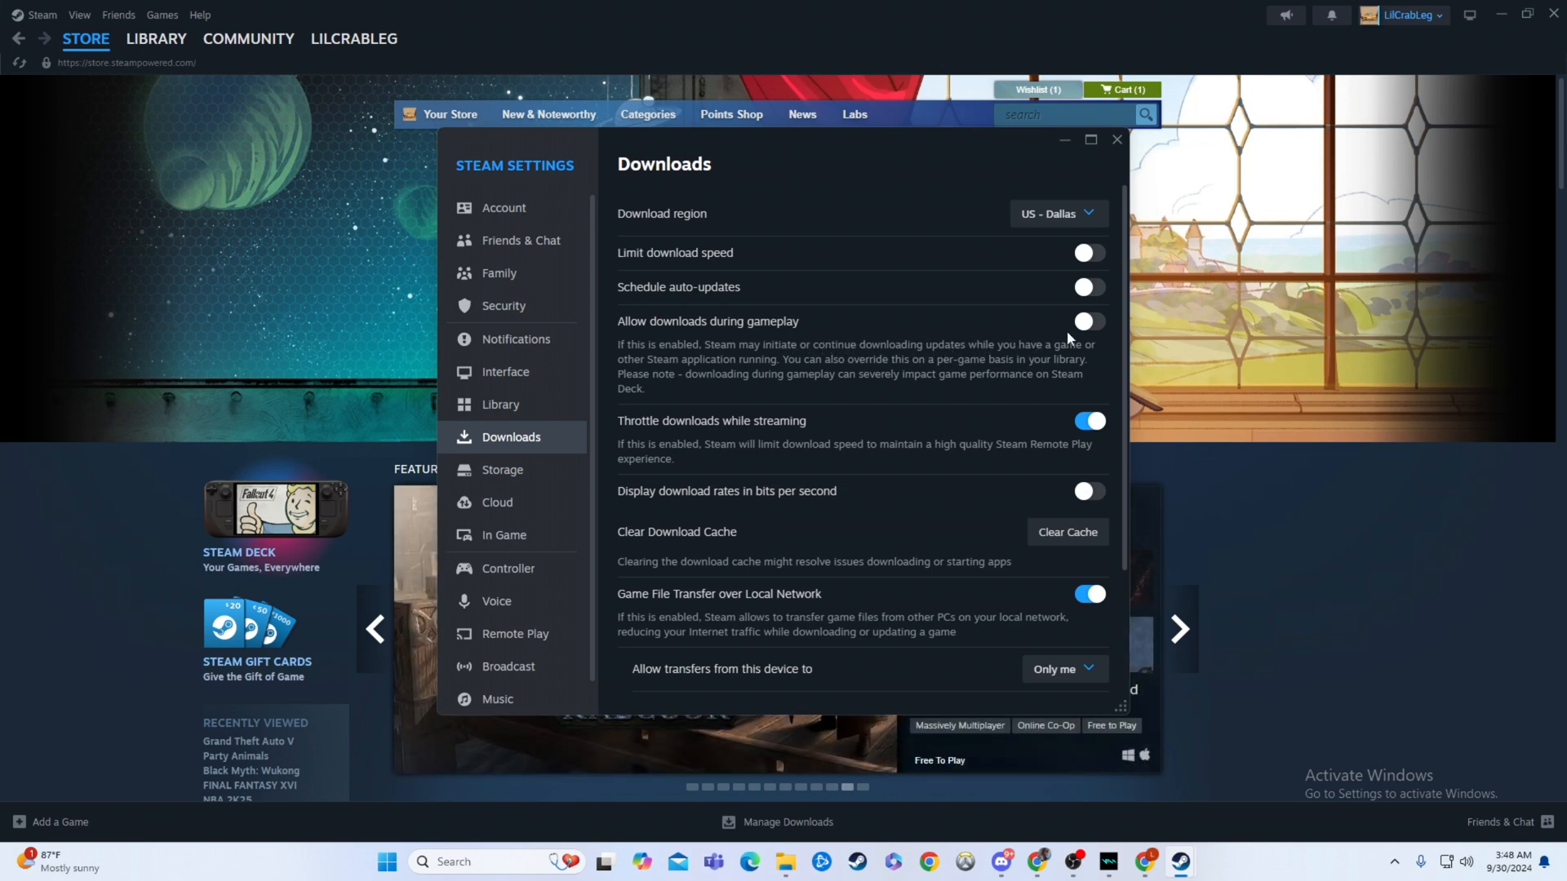
{"action": "mouse_move", "coordinate": [655, 433]}
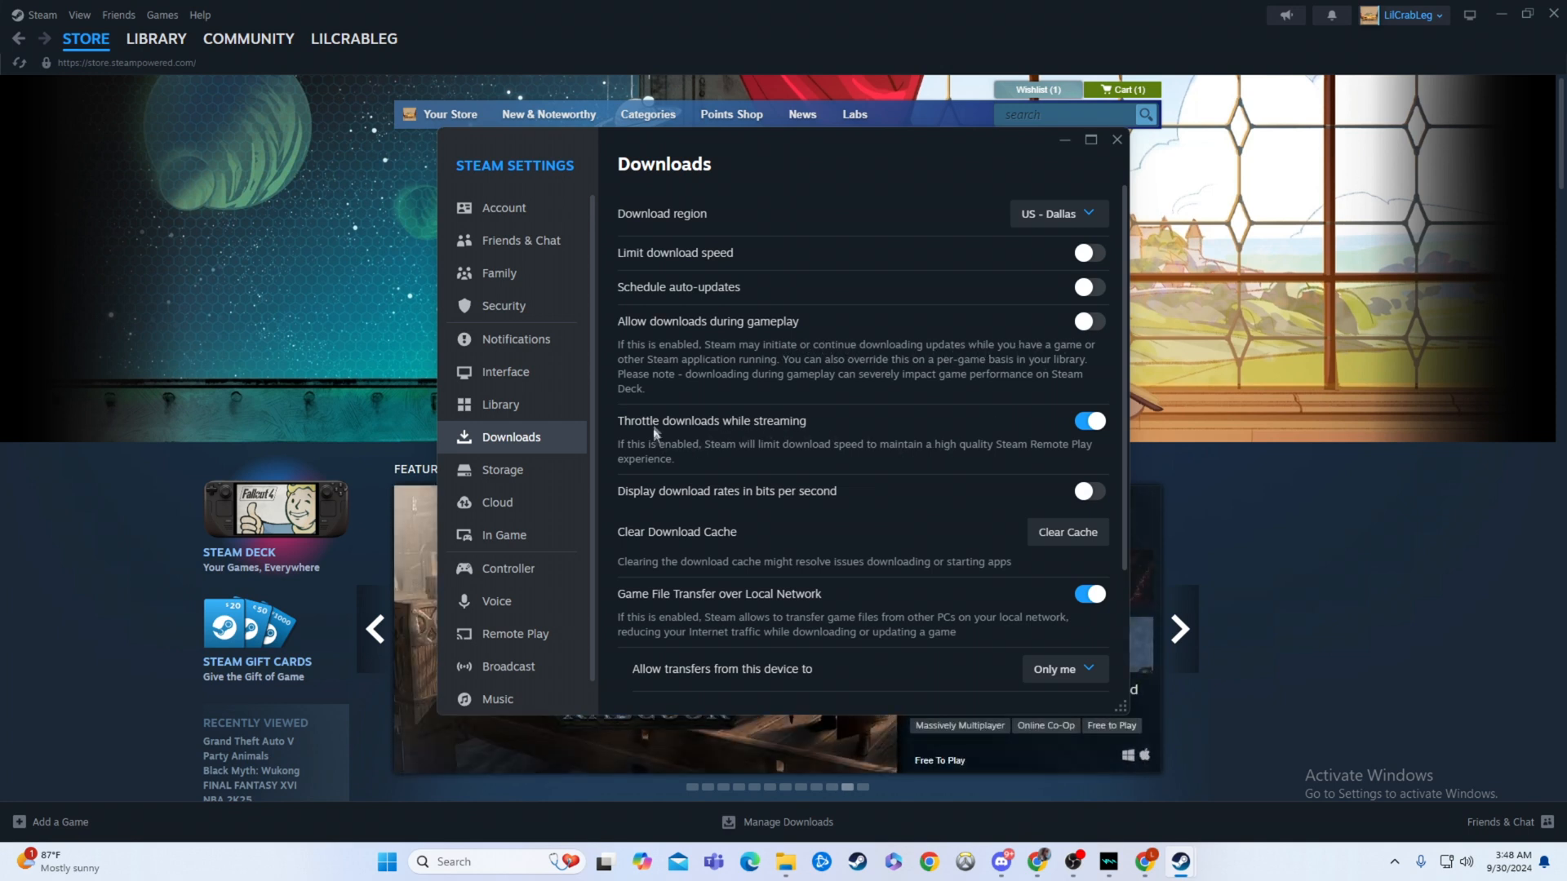
{"action": "mouse_move", "coordinate": [822, 456]}
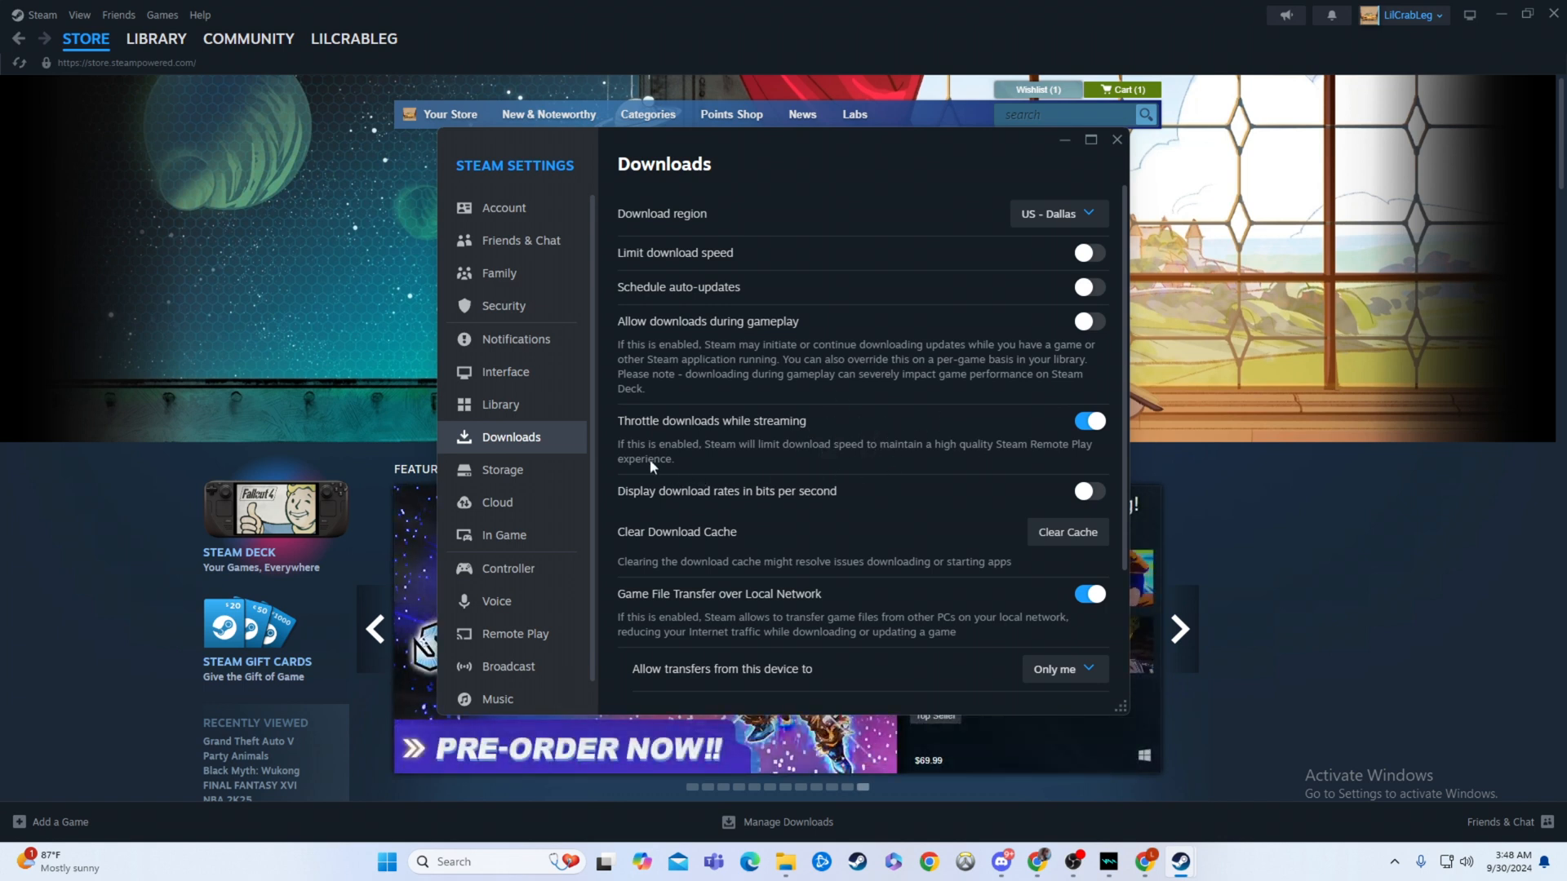
{"action": "mouse_move", "coordinate": [782, 480]}
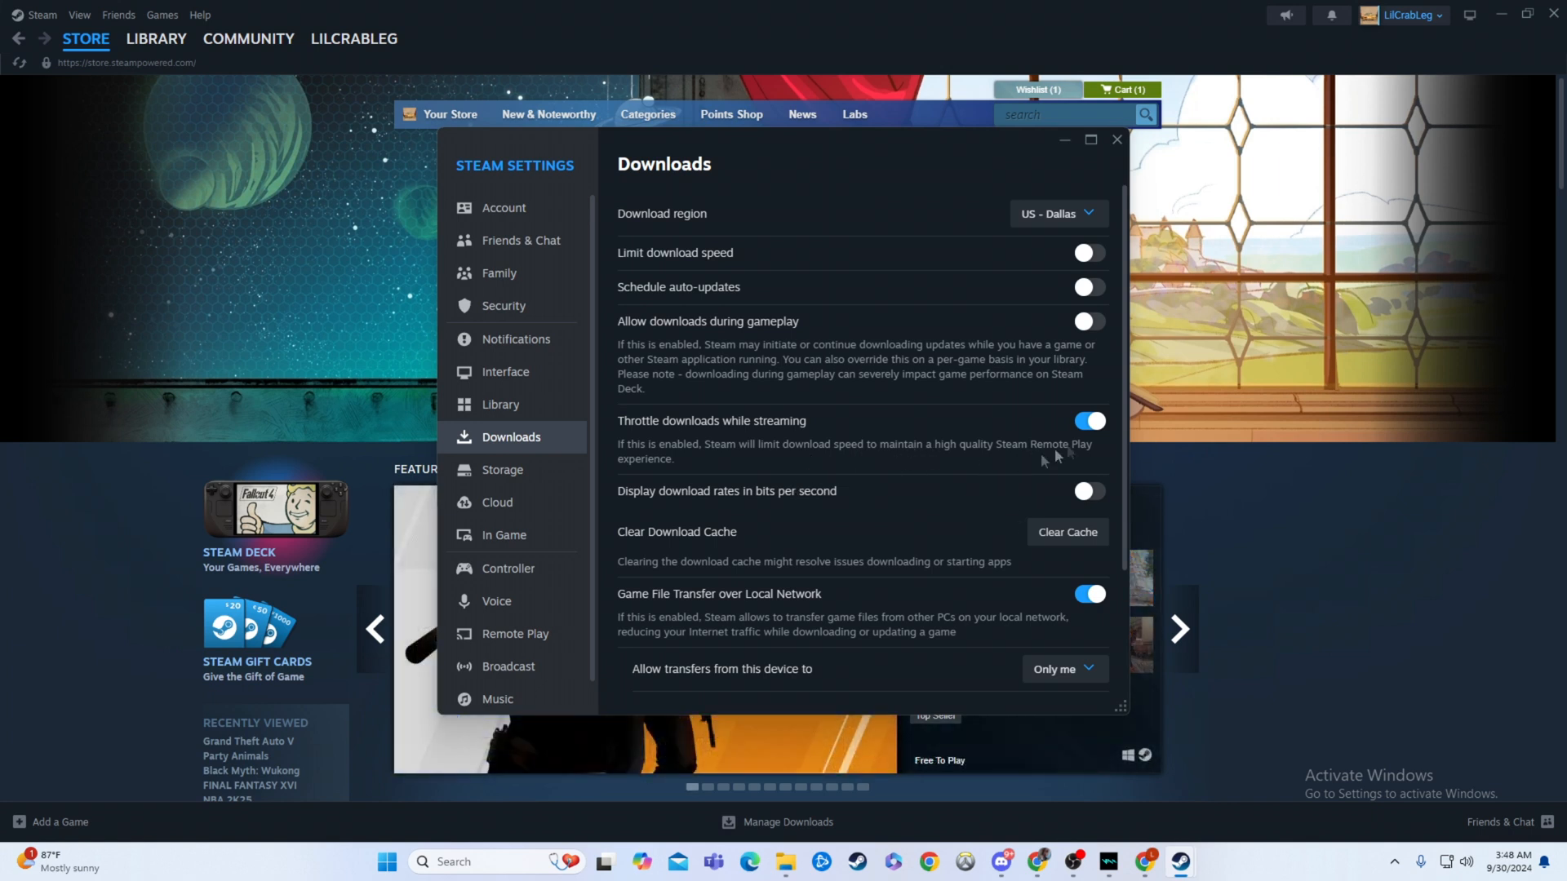
{"action": "mouse_move", "coordinate": [946, 390]}
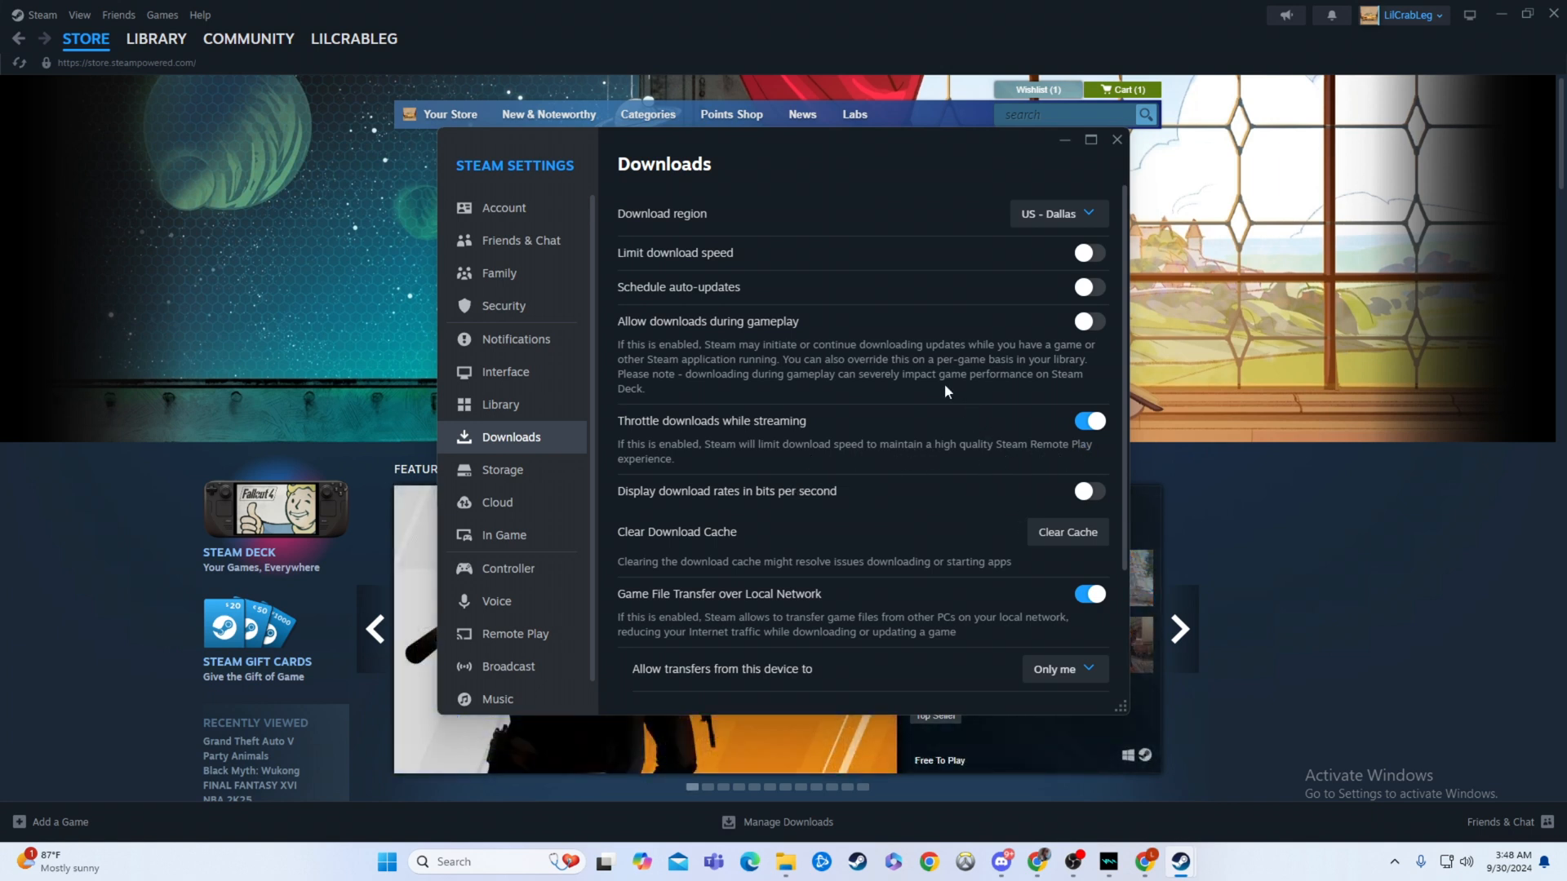
{"action": "mouse_move", "coordinate": [821, 556]}
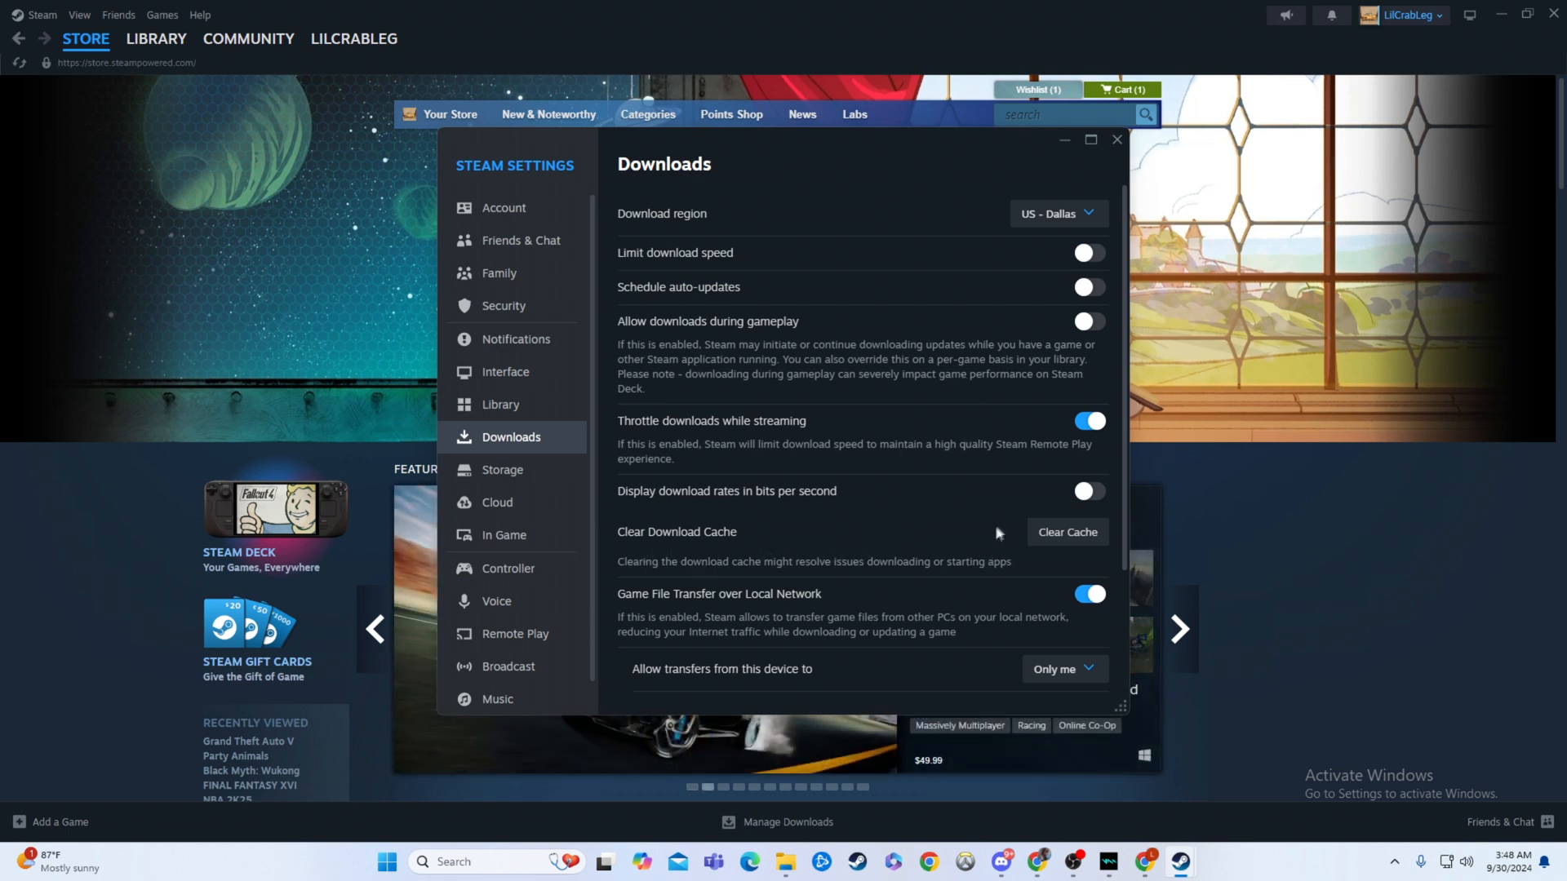
{"action": "mouse_move", "coordinate": [985, 546]}
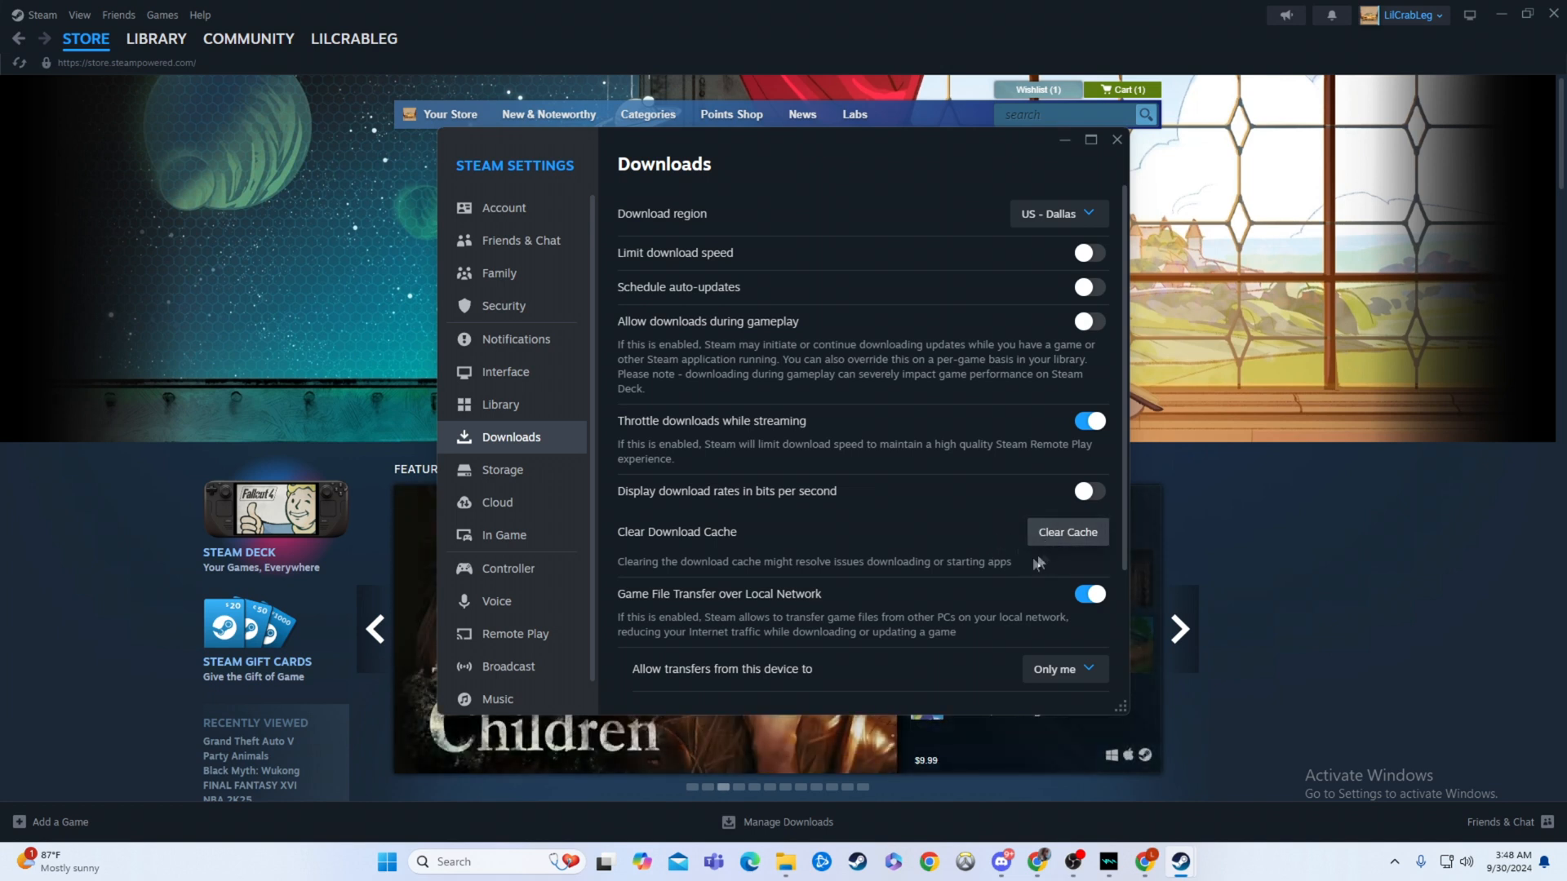
{"action": "mouse_move", "coordinate": [995, 547]}
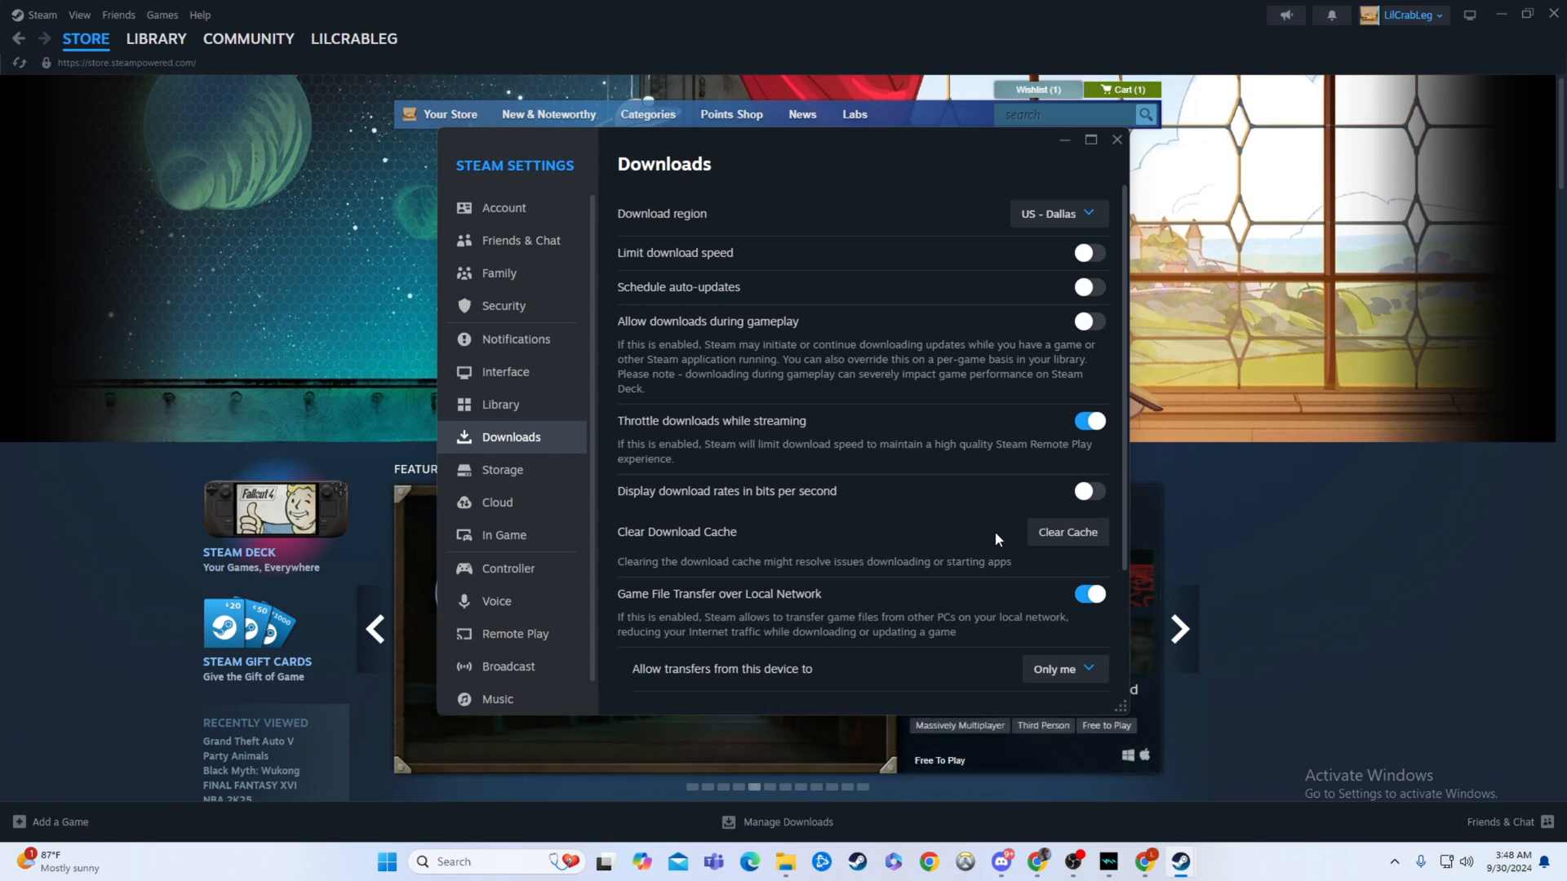
{"action": "mouse_move", "coordinate": [1068, 557]}
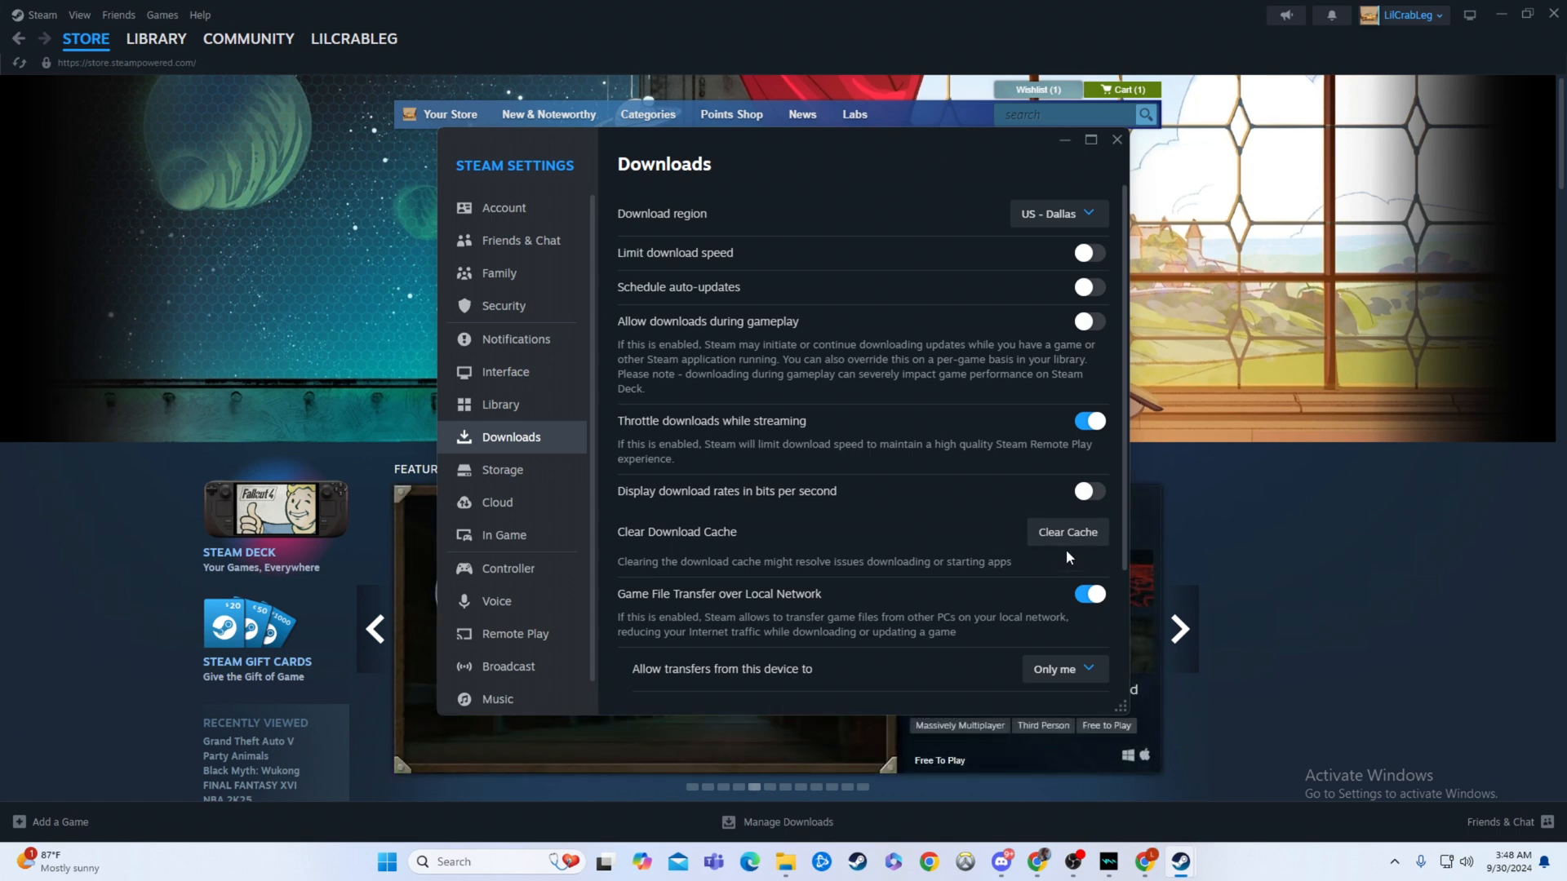
{"action": "mouse_move", "coordinate": [1061, 560]}
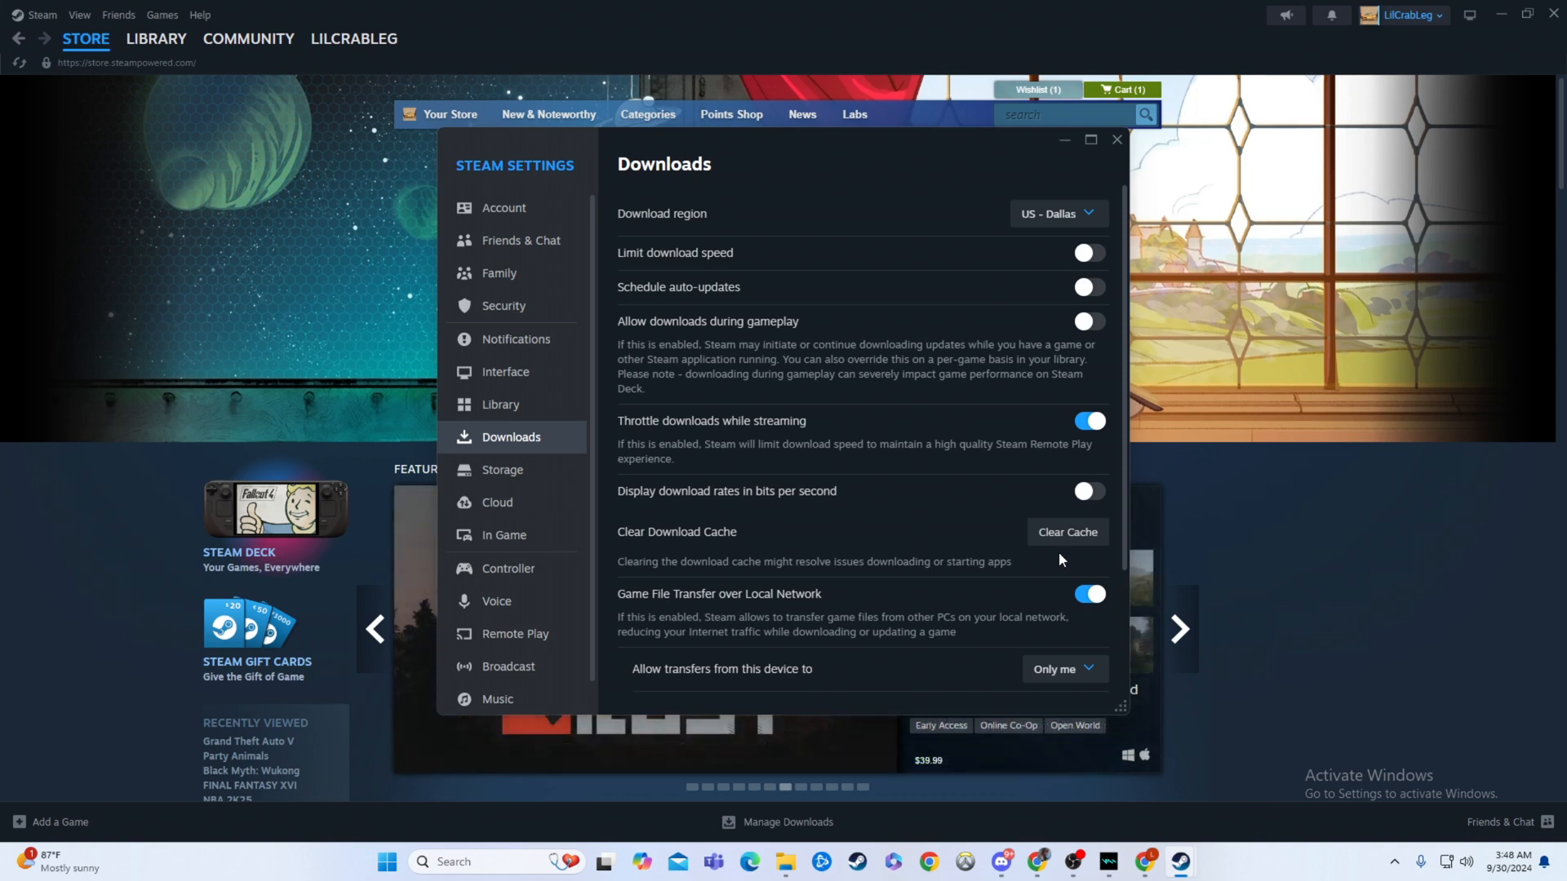
{"action": "scroll", "scroll_direction": "down", "scroll_amount": 3}
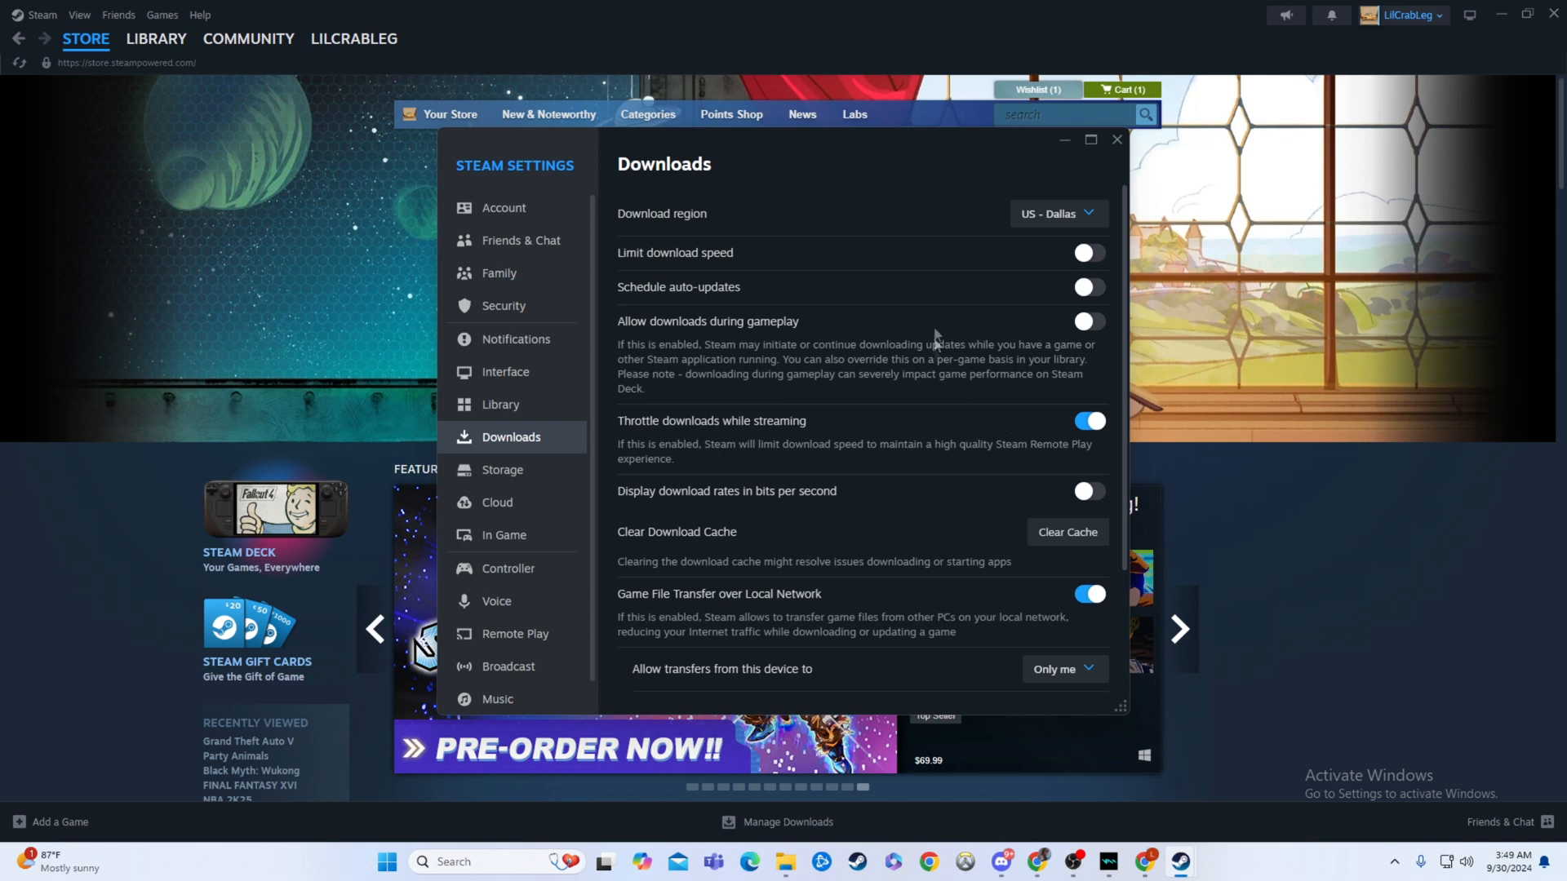
{"action": "mouse_move", "coordinate": [1025, 351]}
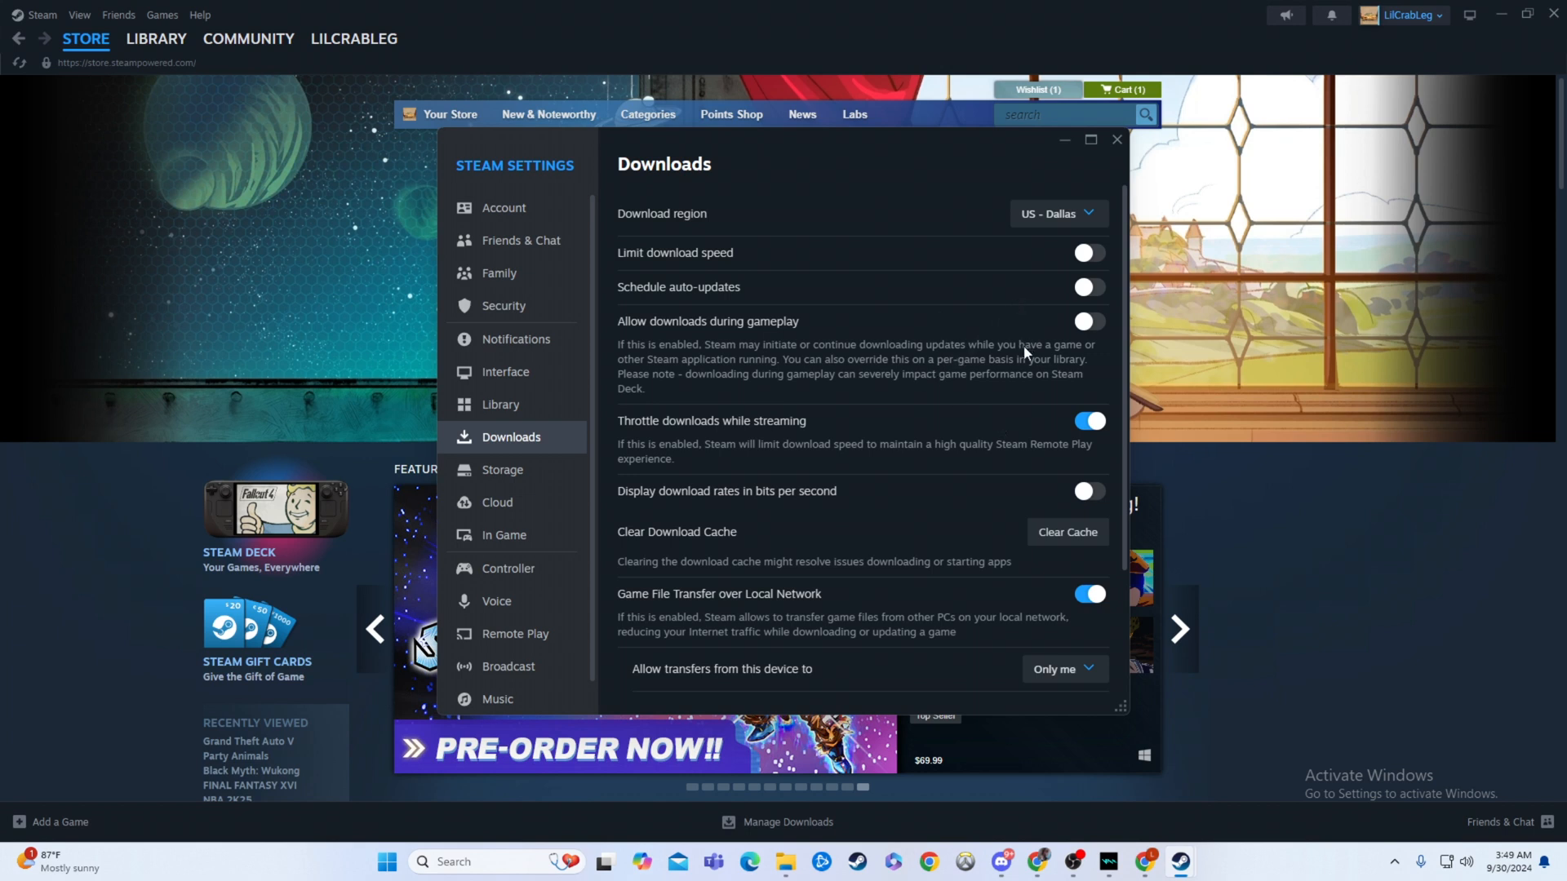